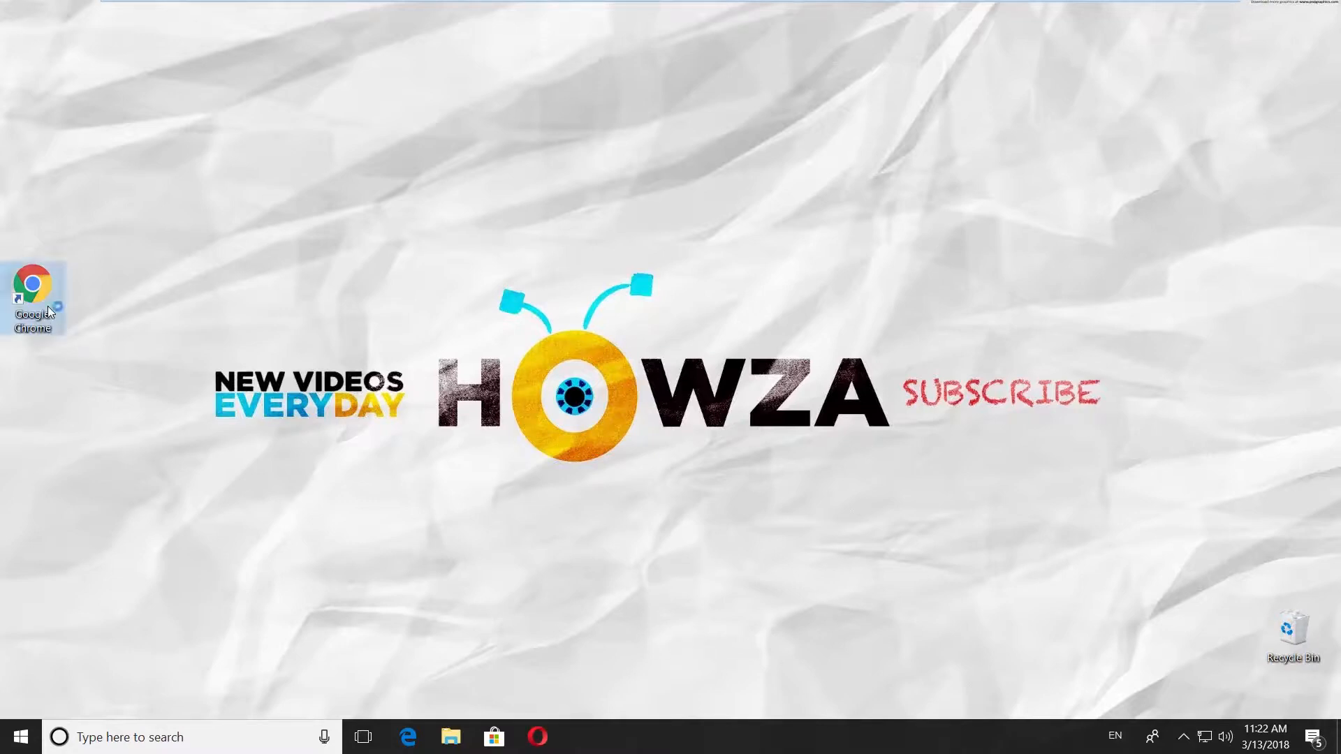
Launch Google Chrome and open Google Drive's My Drive with the two Howza.pdf files
double_click(34, 289)
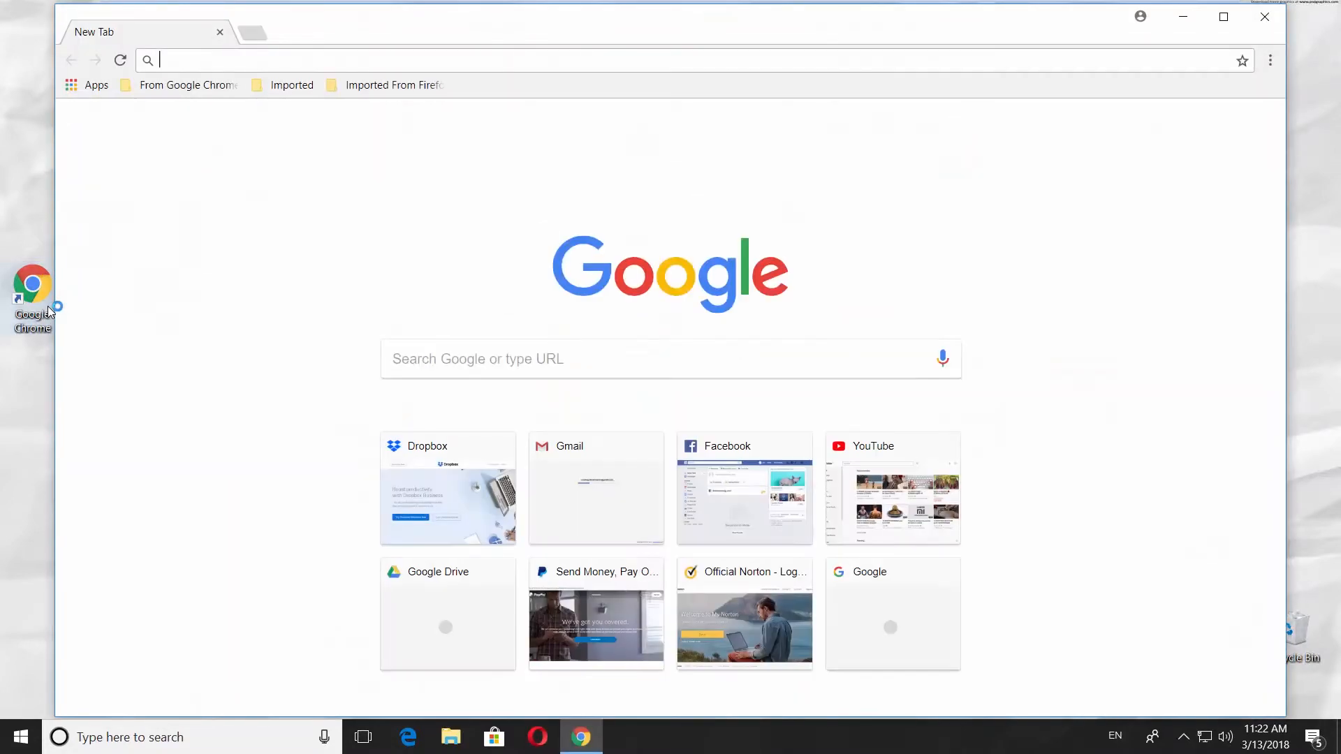
click(1181, 125)
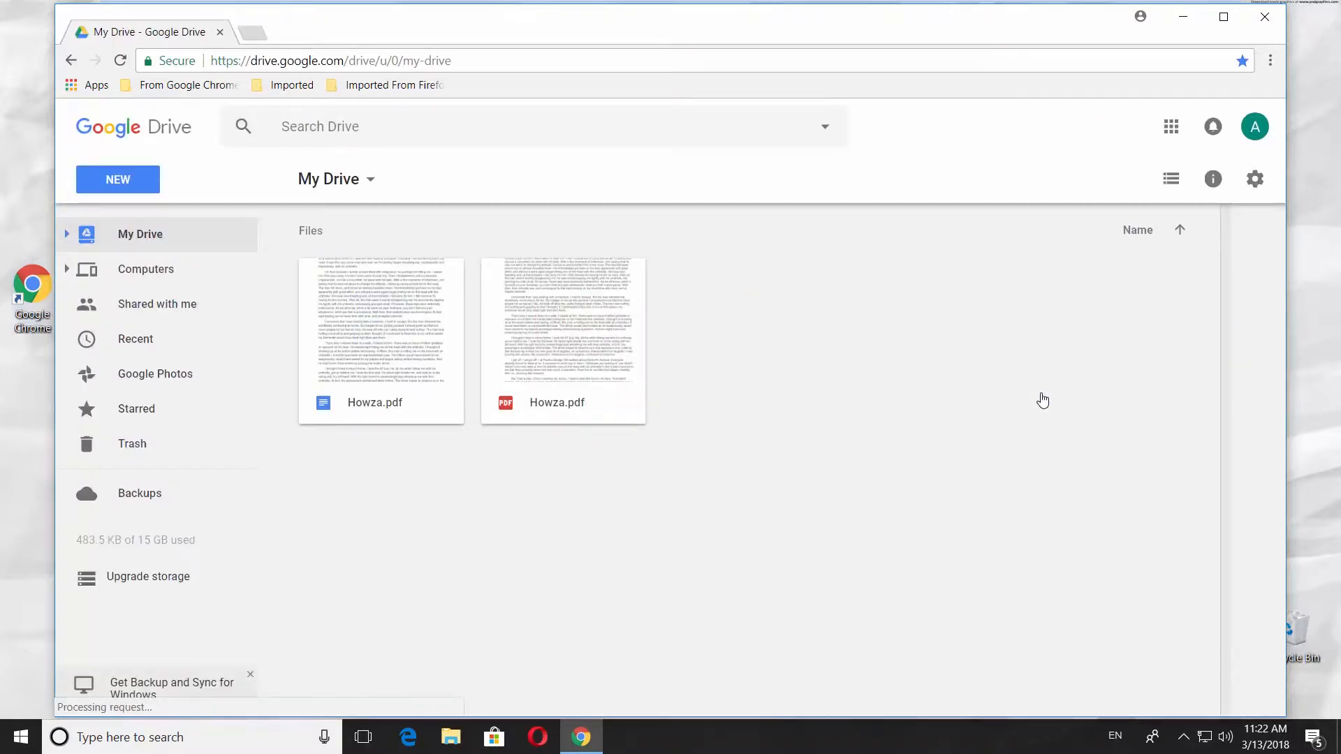
Open the Google account Language page from Drive Settings, showing English (United States) as default
click(1254, 179)
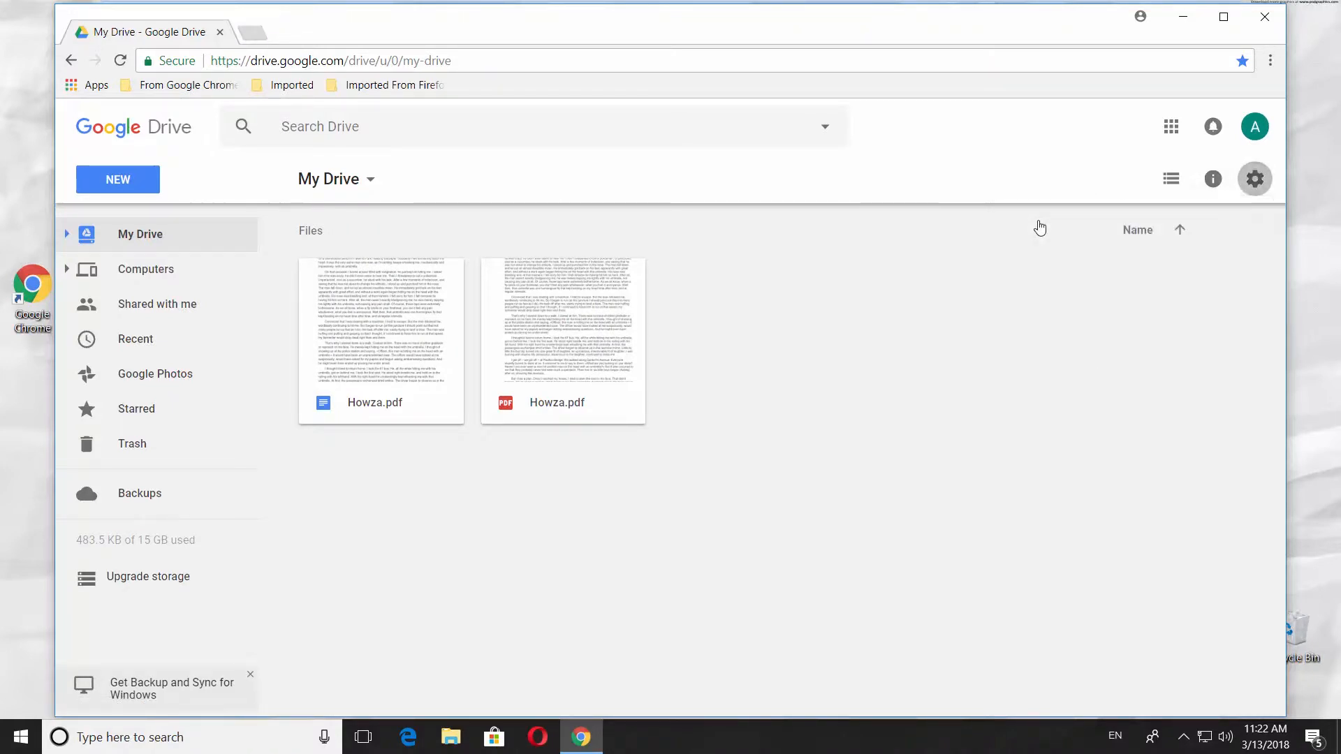
click(1254, 179)
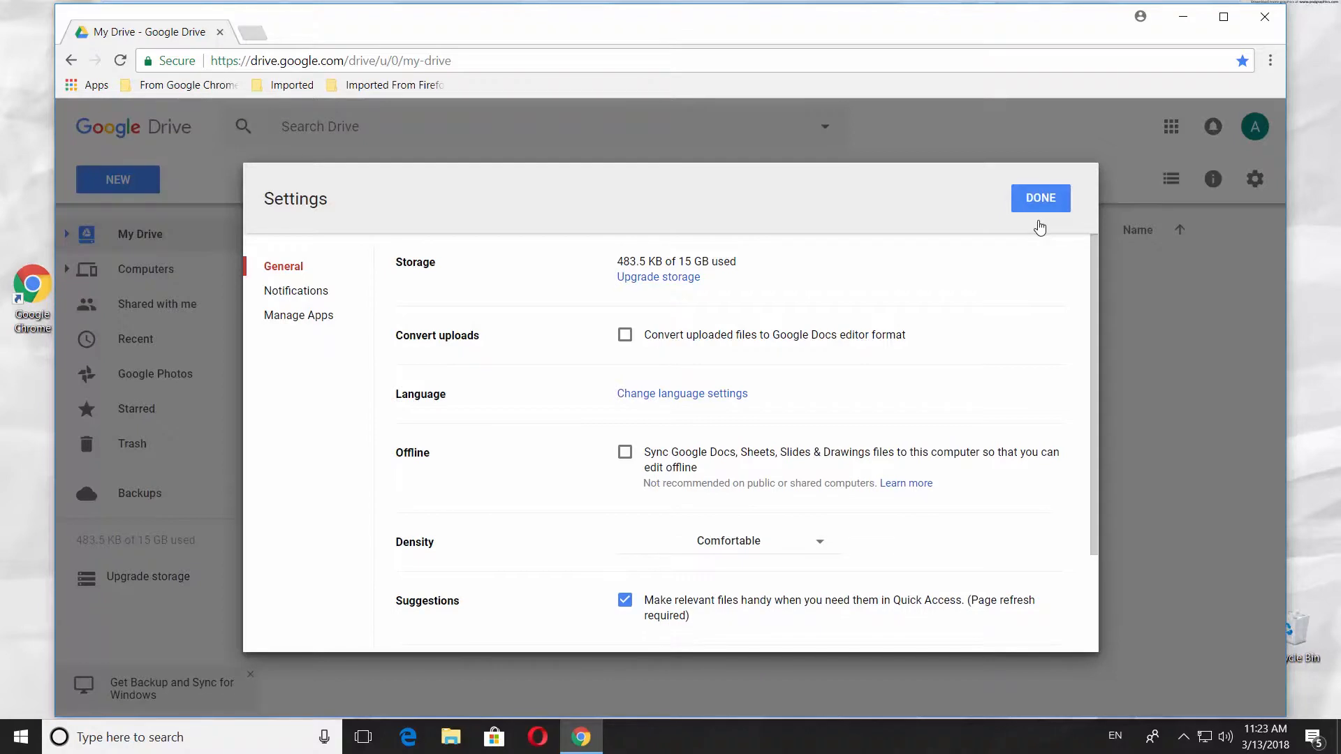
mouse_move(682, 393)
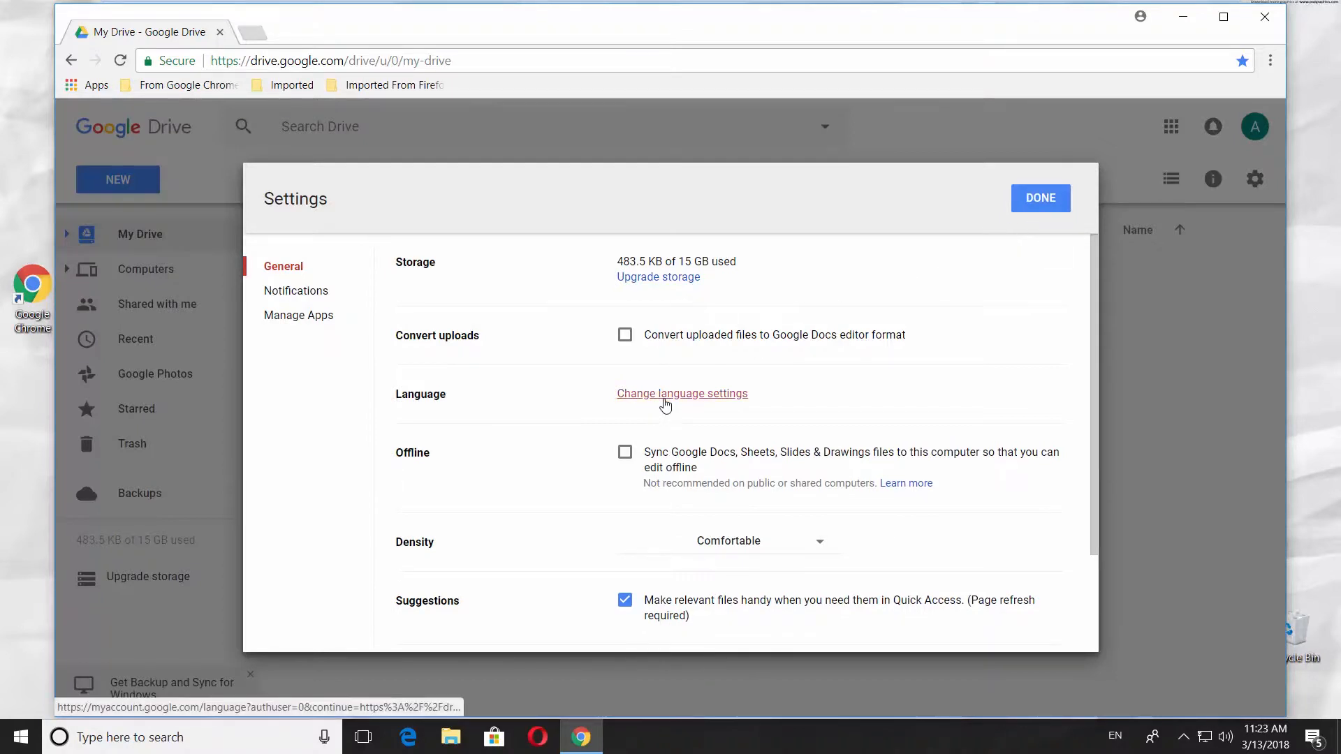
click(681, 394)
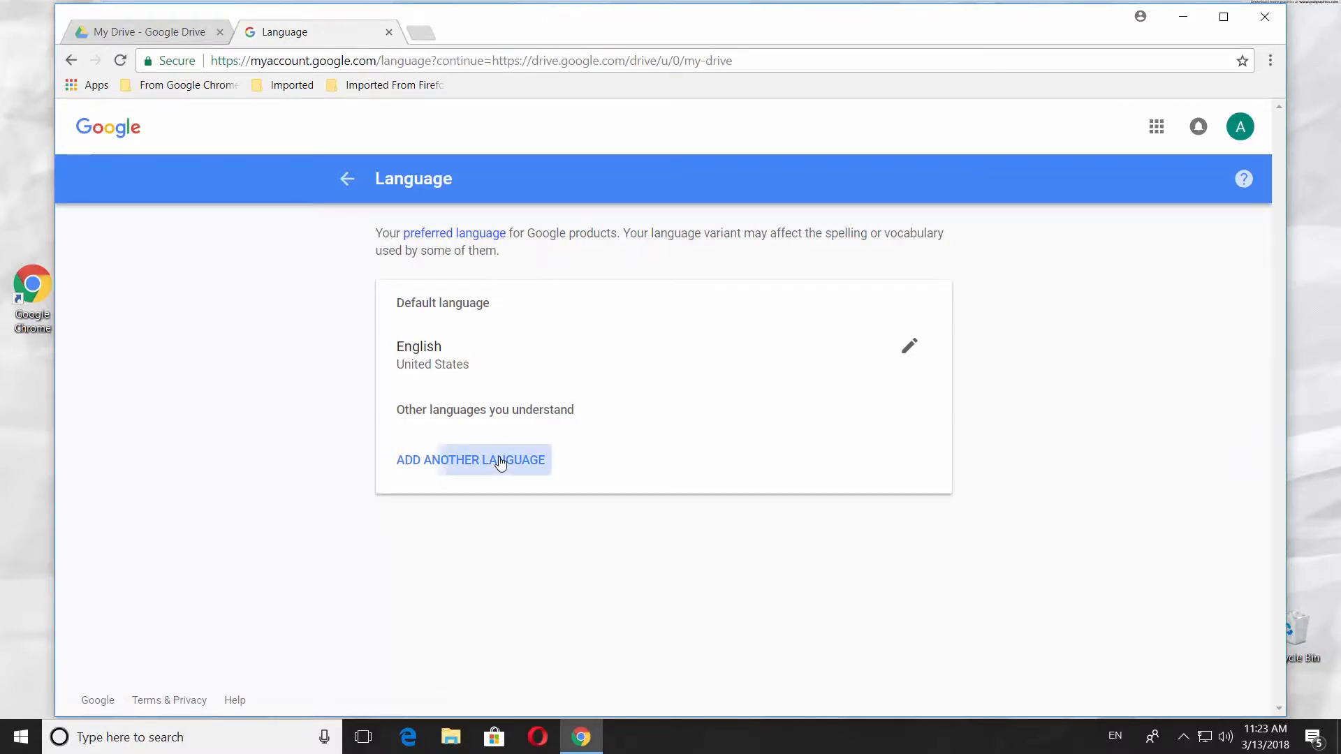
Add Svenska (Finland) as another understood language
click(472, 460)
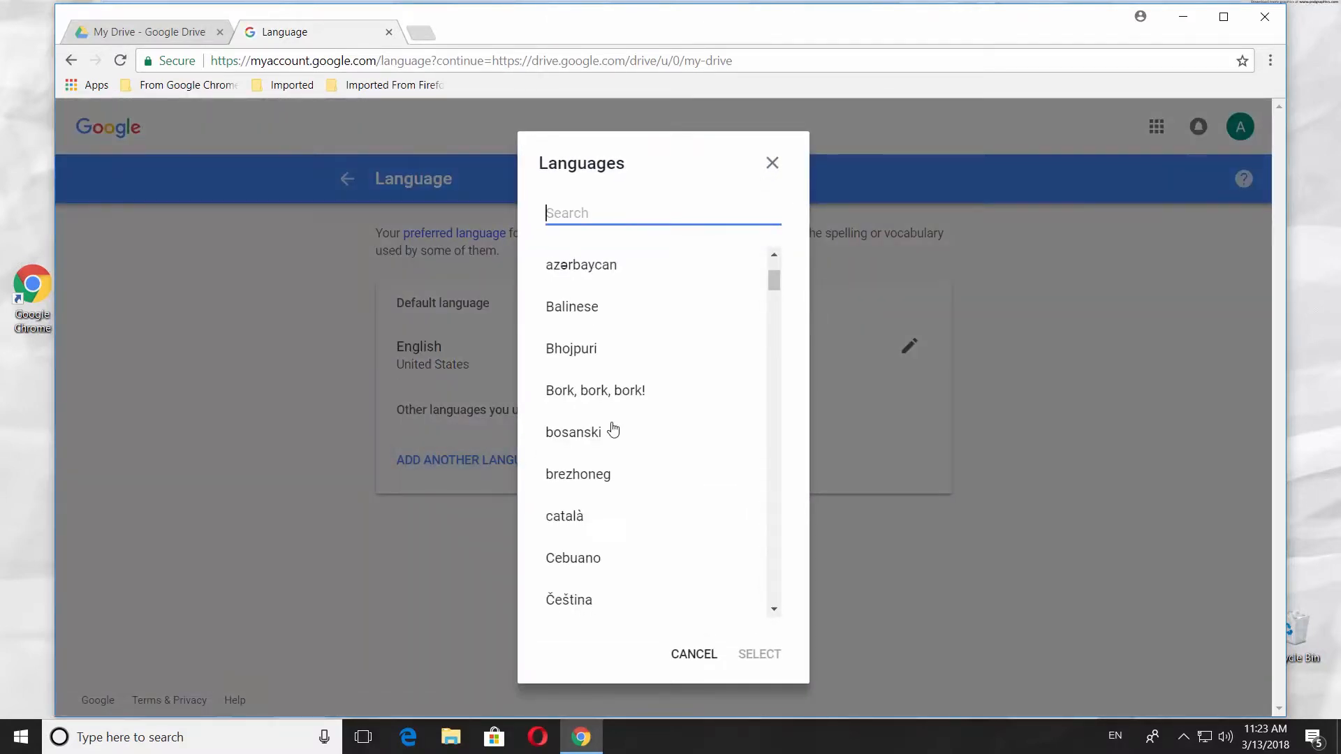
scroll(down, 3)
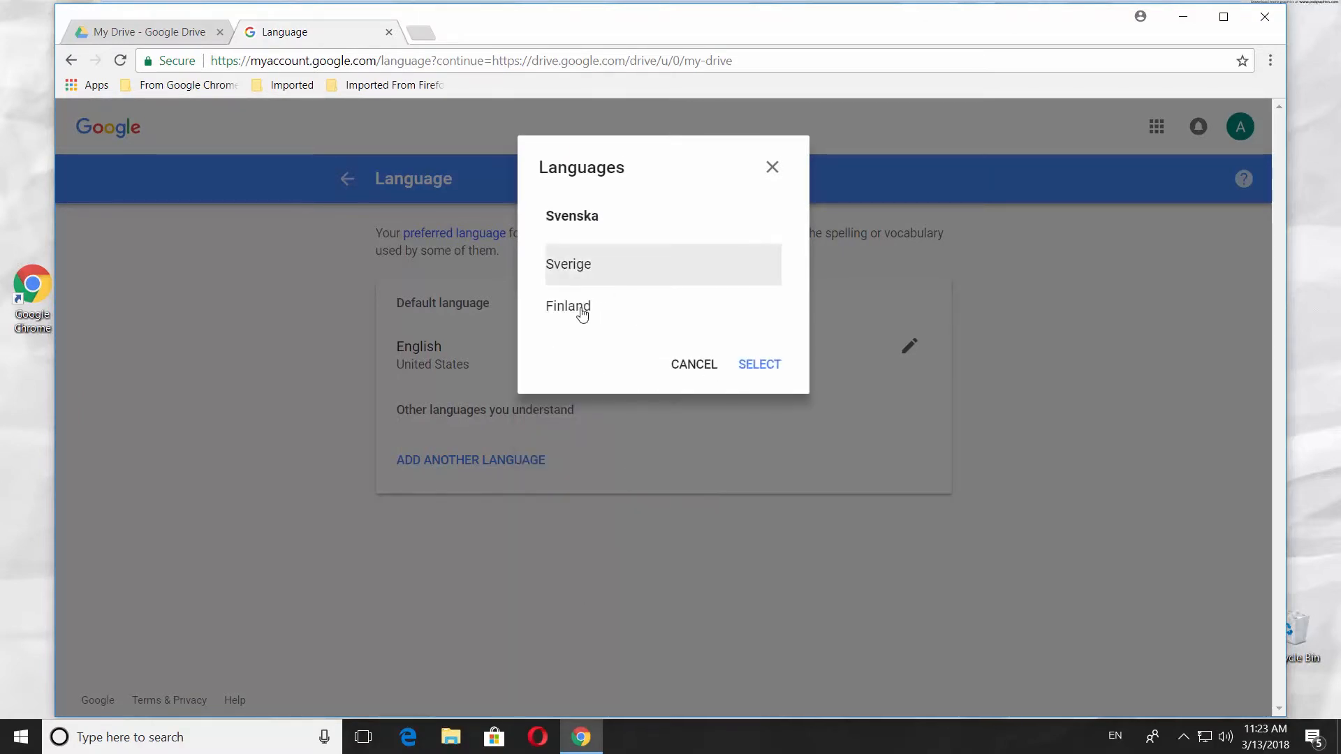
click(759, 363)
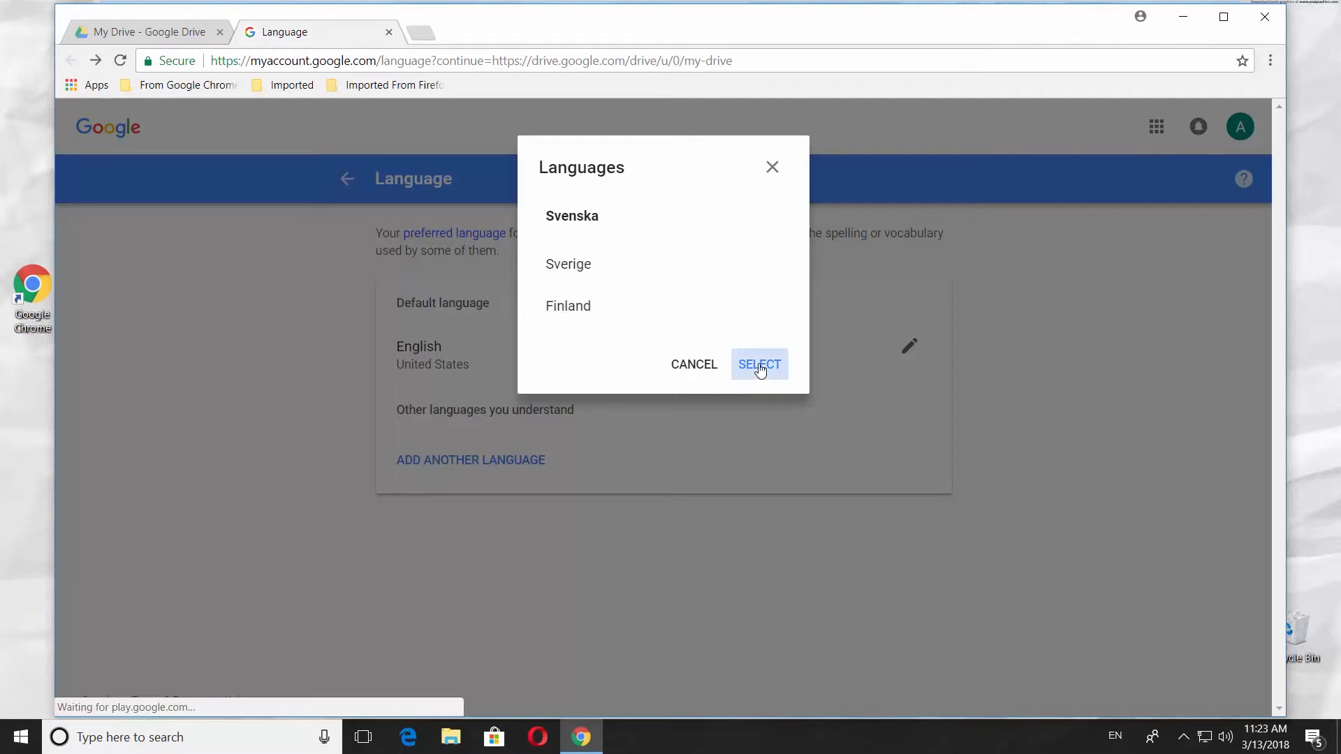
click(759, 363)
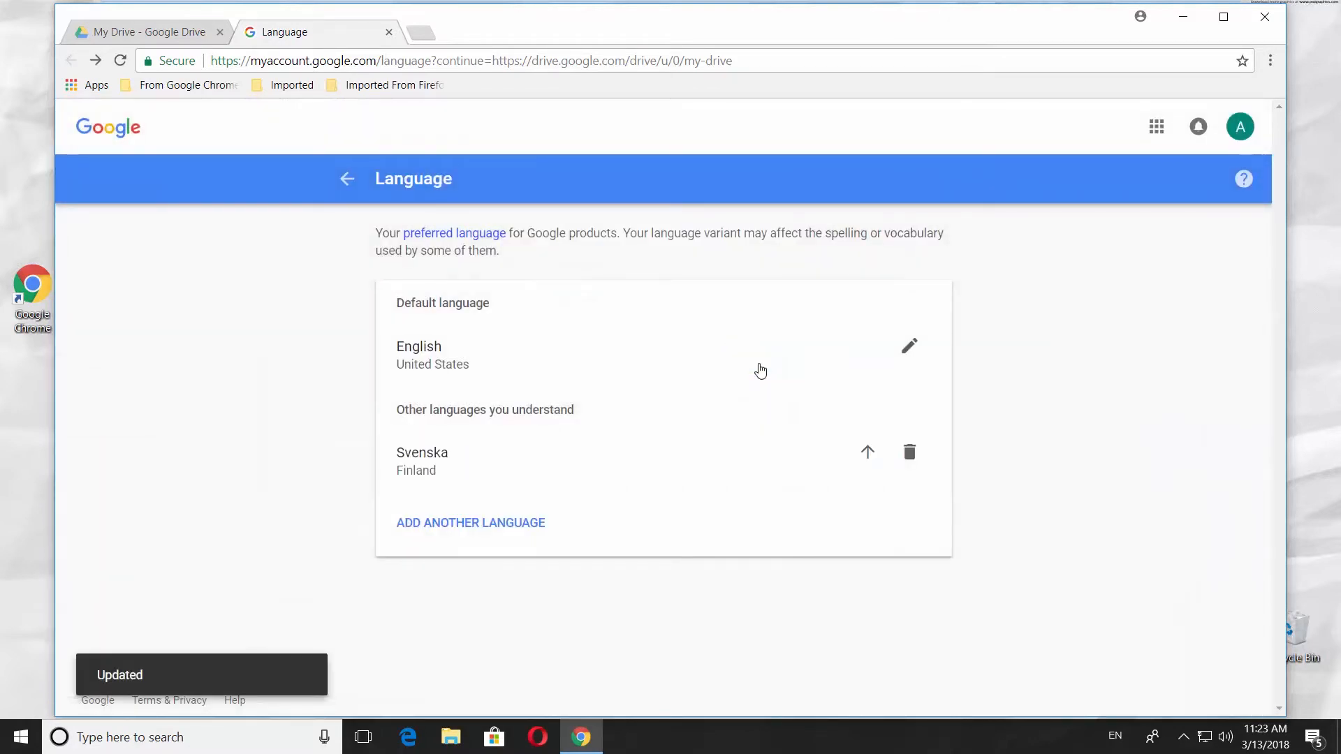
mouse_move(866, 452)
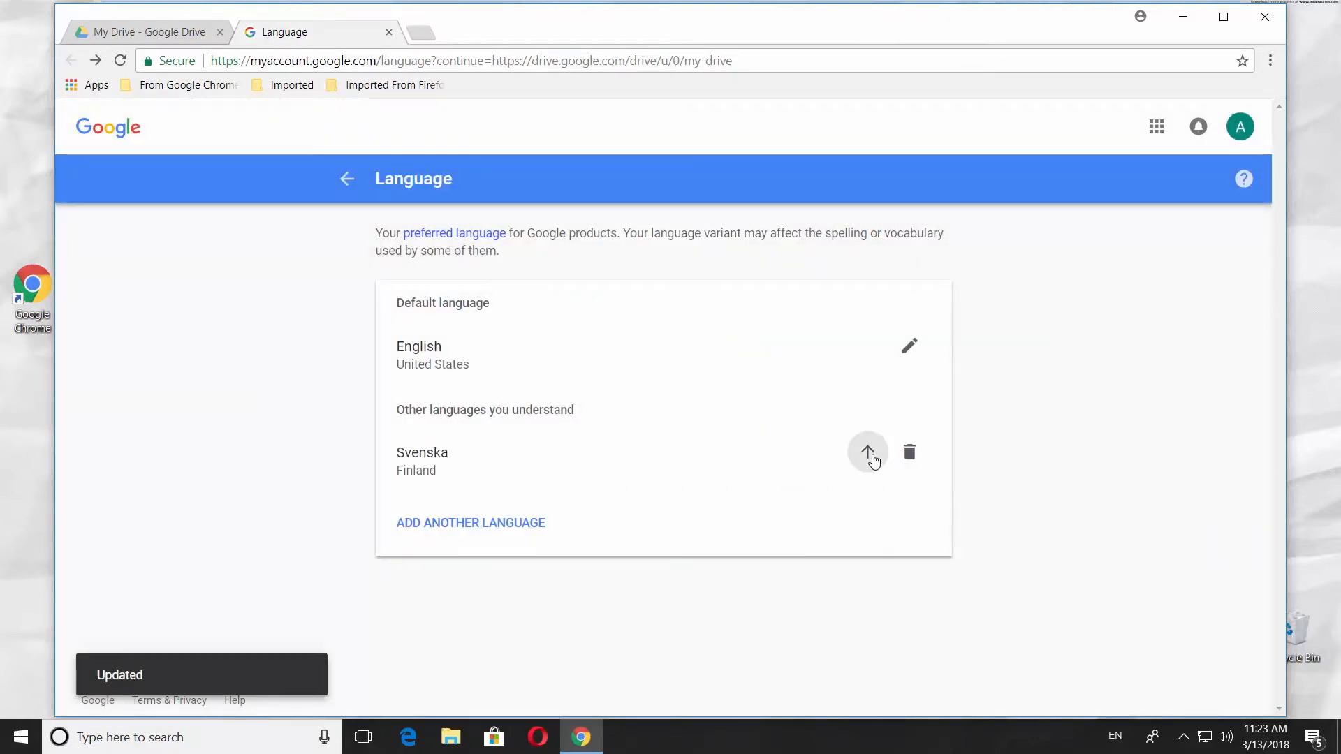
Move Svenska (Finland) up, close Drive settings, and reload Google Drive
click(867, 453)
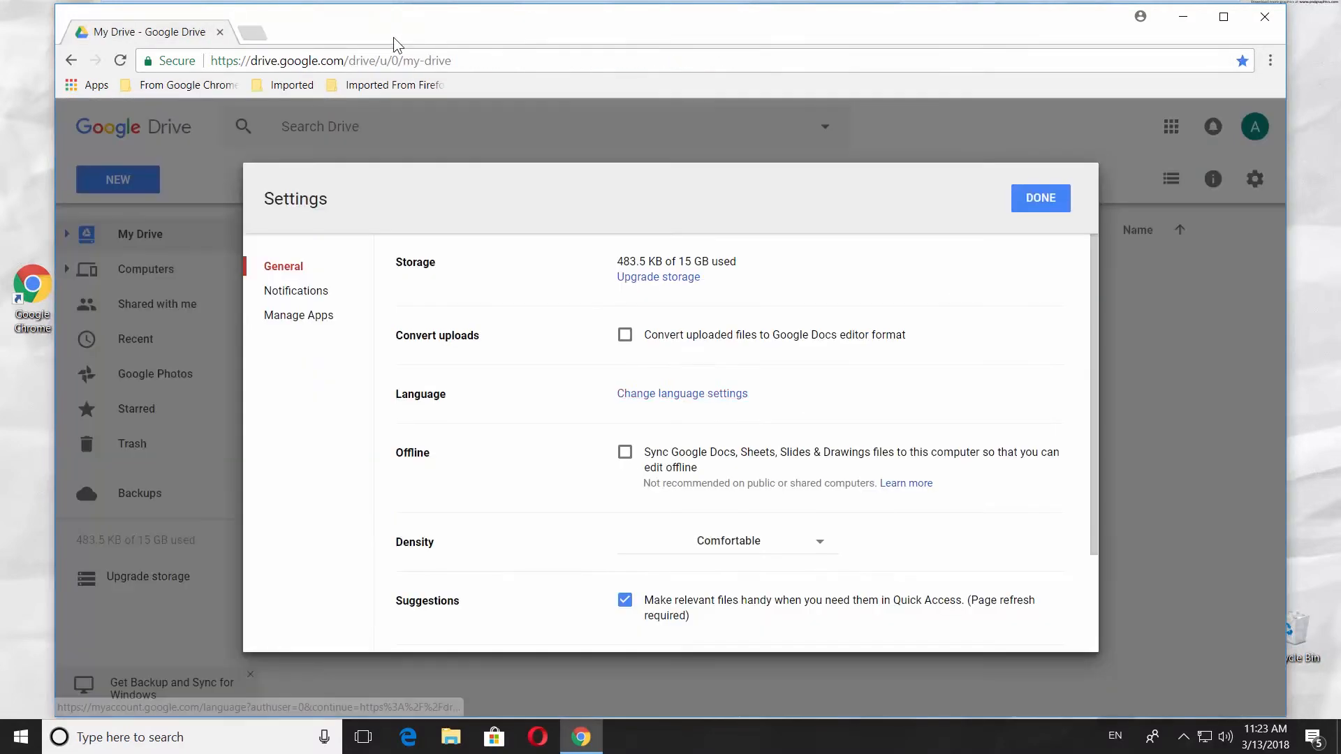
click(1040, 198)
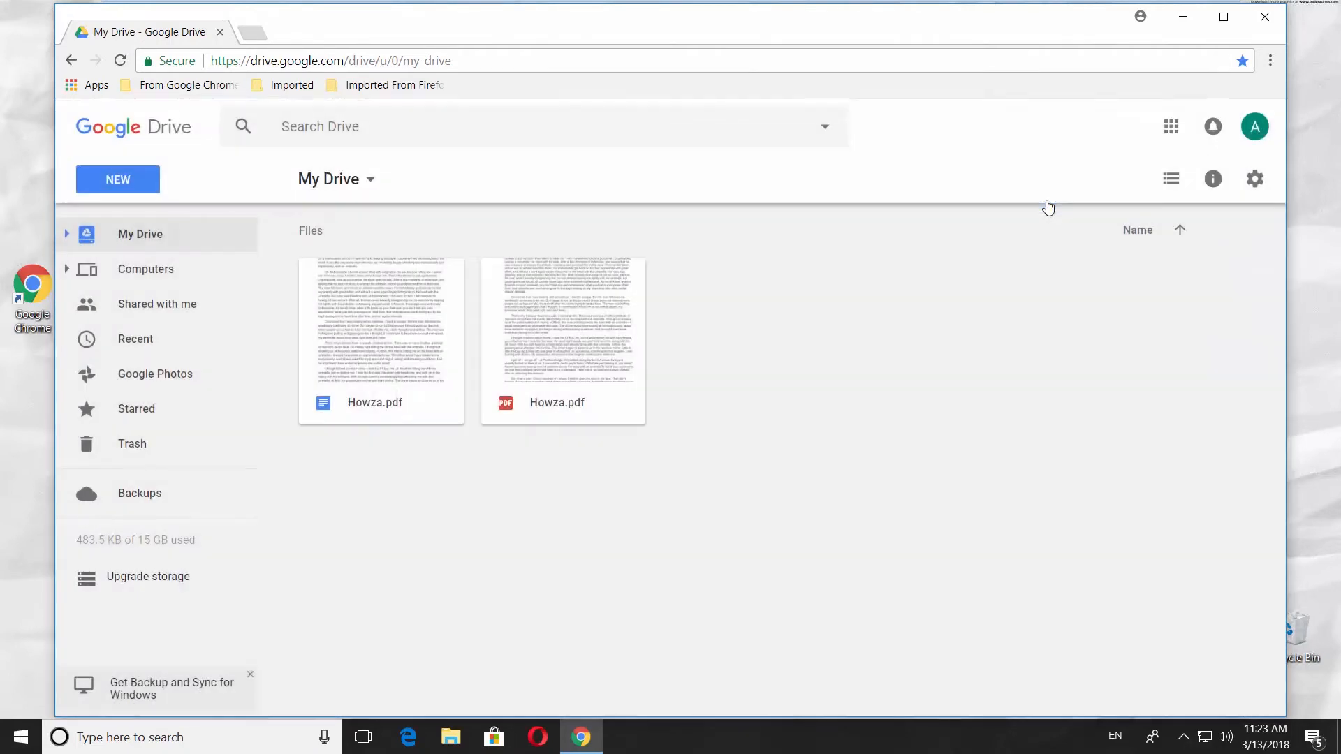
click(121, 61)
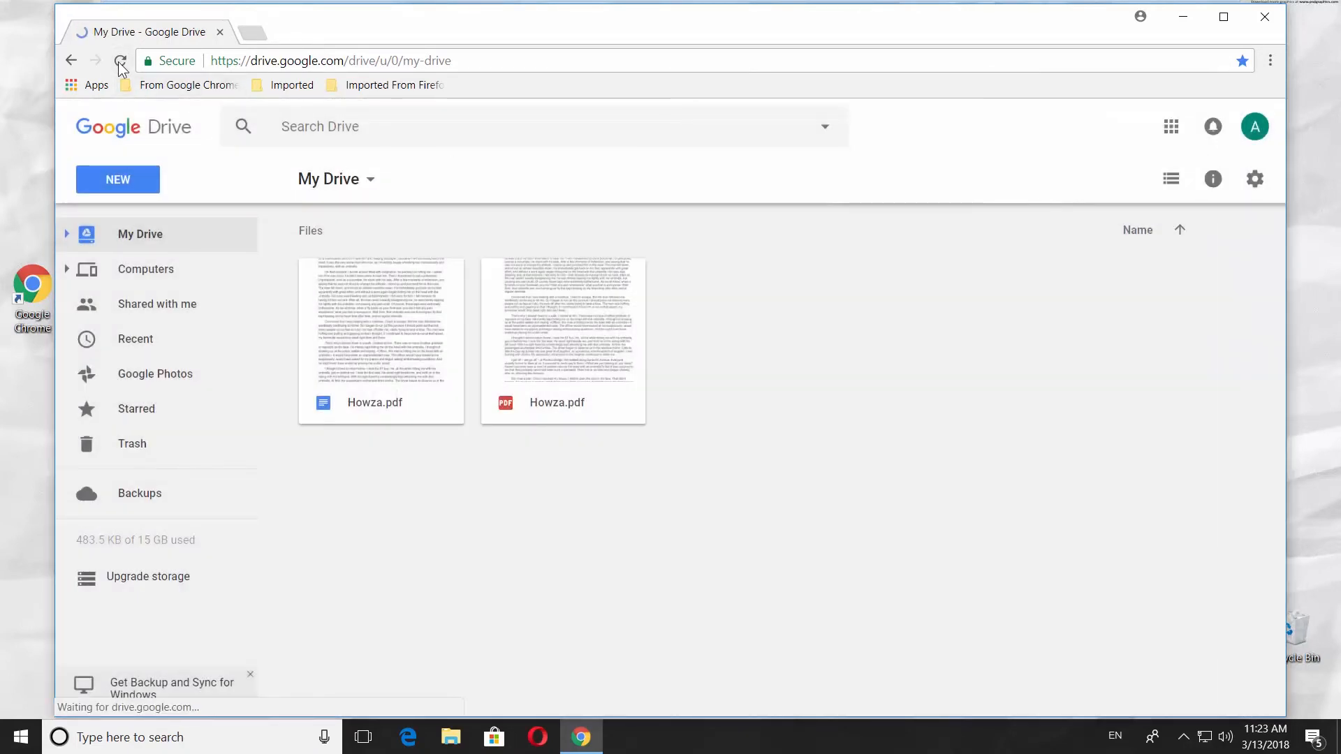